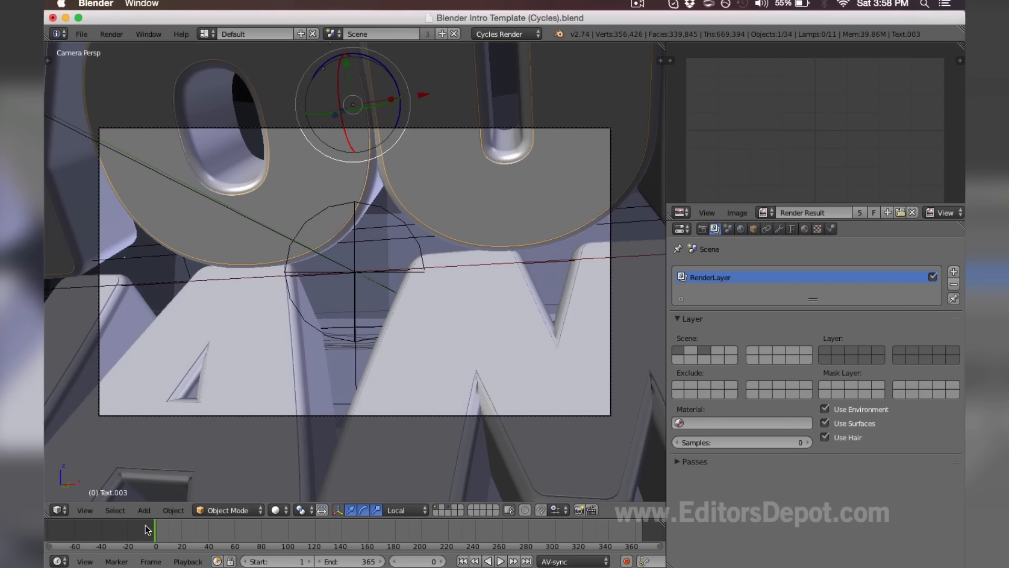
pyautogui.moveTo(160, 534)
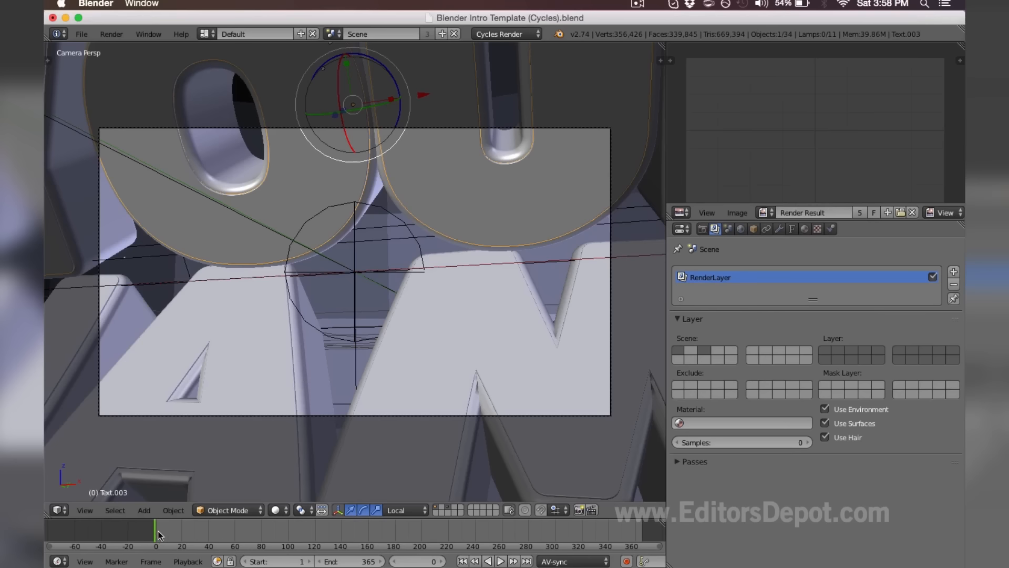
# Step: Scrub the timeline from frame 0 to about frame 284 to preview the title reveal
pyautogui.moveTo(158, 534); pyautogui.dragTo(215, 534)
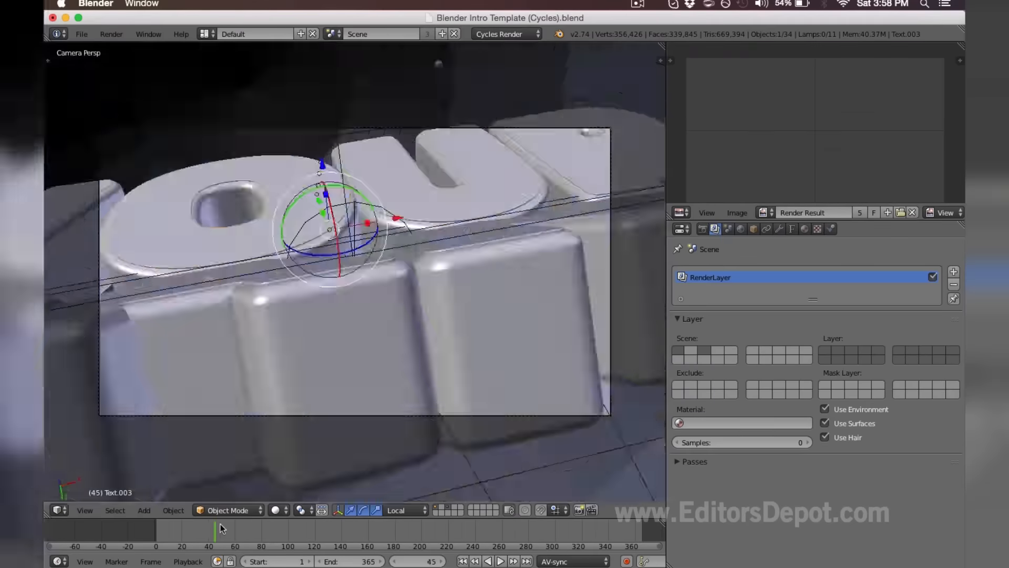
pyautogui.moveTo(213, 528); pyautogui.dragTo(328, 528)
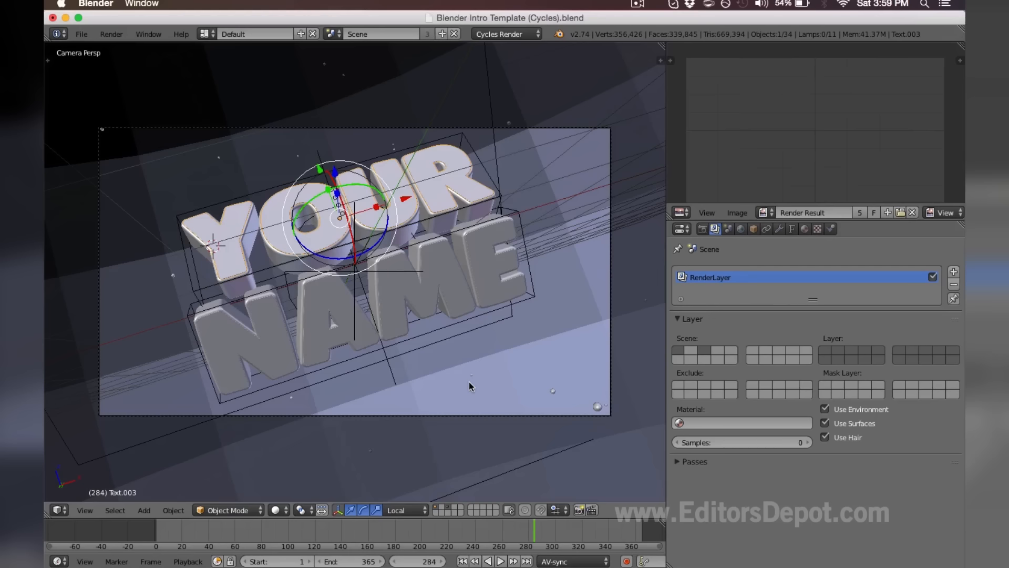
pyautogui.moveTo(355, 277)
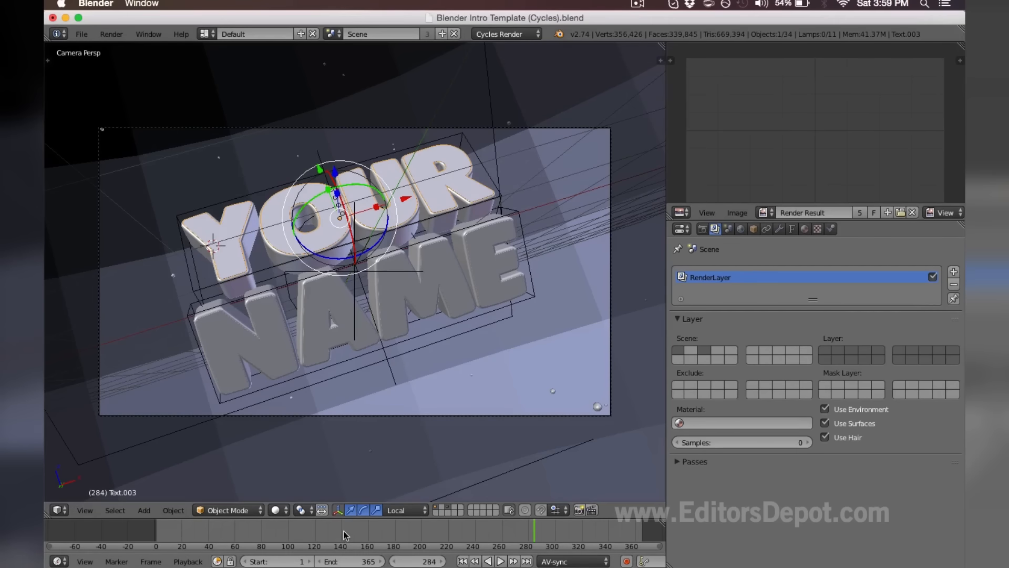
# Step: Replace the placeholder title text YOUR NAME with EDITORS DEPOT
pyautogui.click(280, 533)
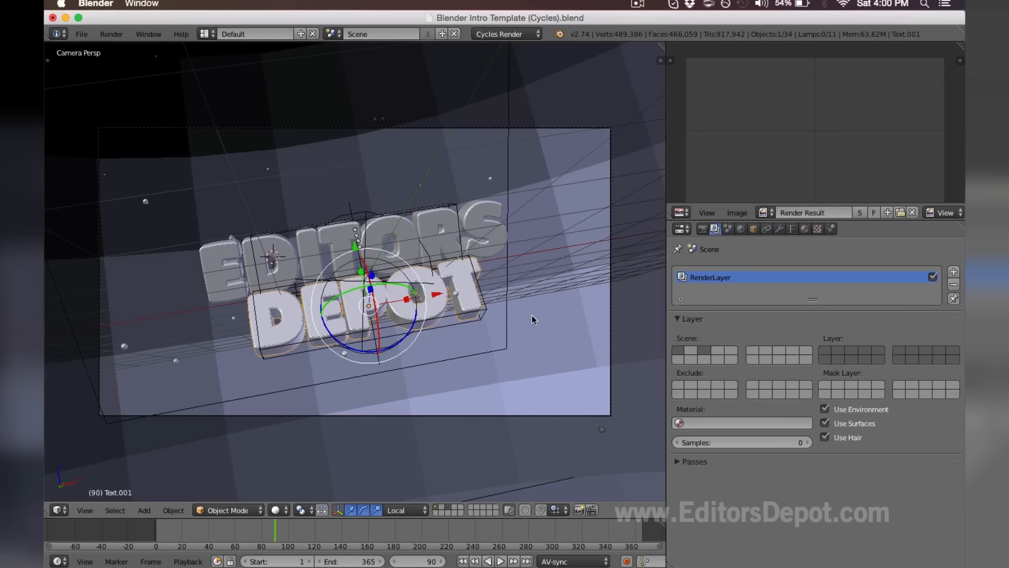
pyautogui.moveTo(679, 229)
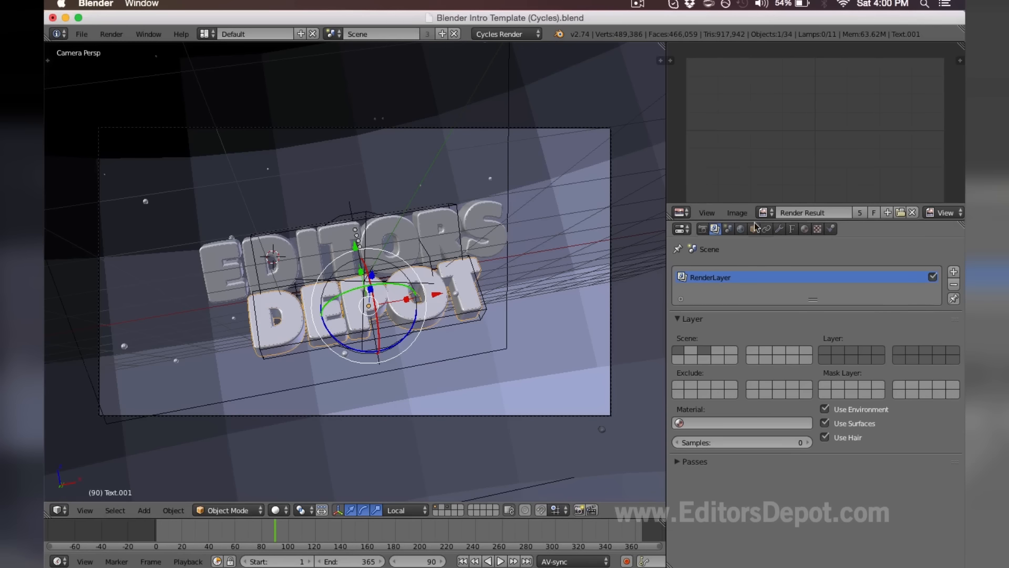
# Step: Show the title text's Object Data settings down to the Font panel with the Plump font
pyautogui.click(792, 229)
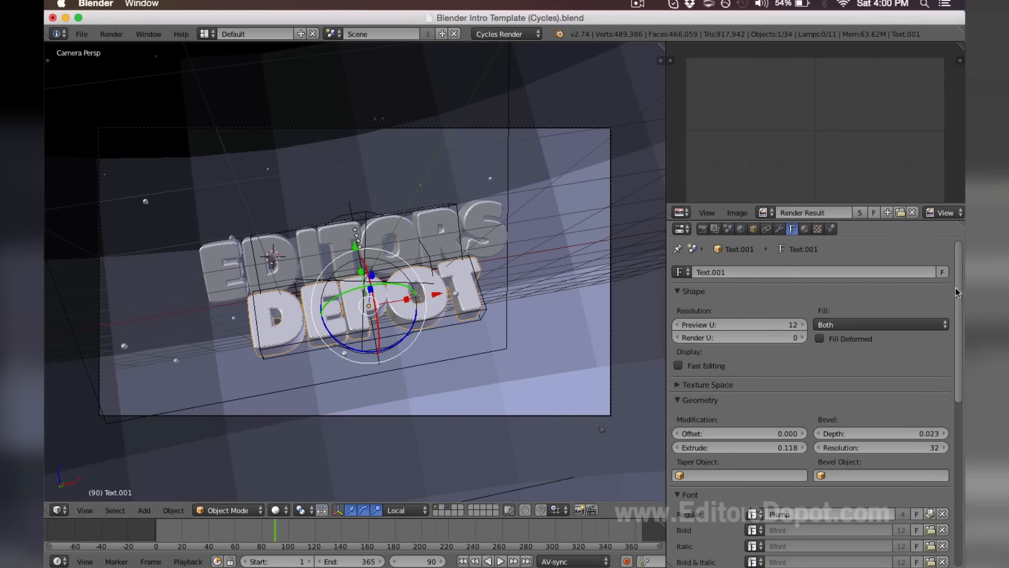
pyautogui.scroll(-3)
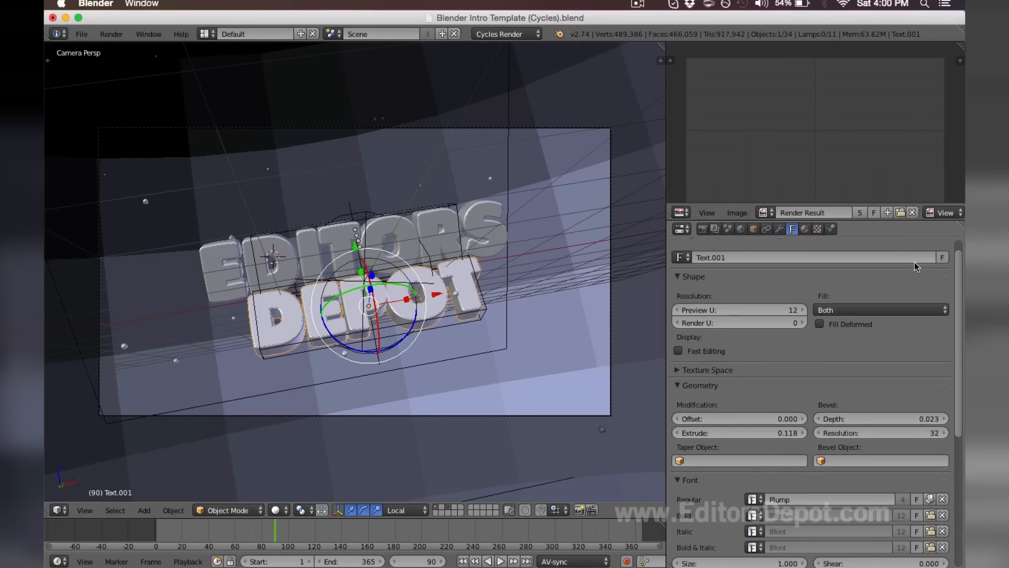
pyautogui.scroll(-3)
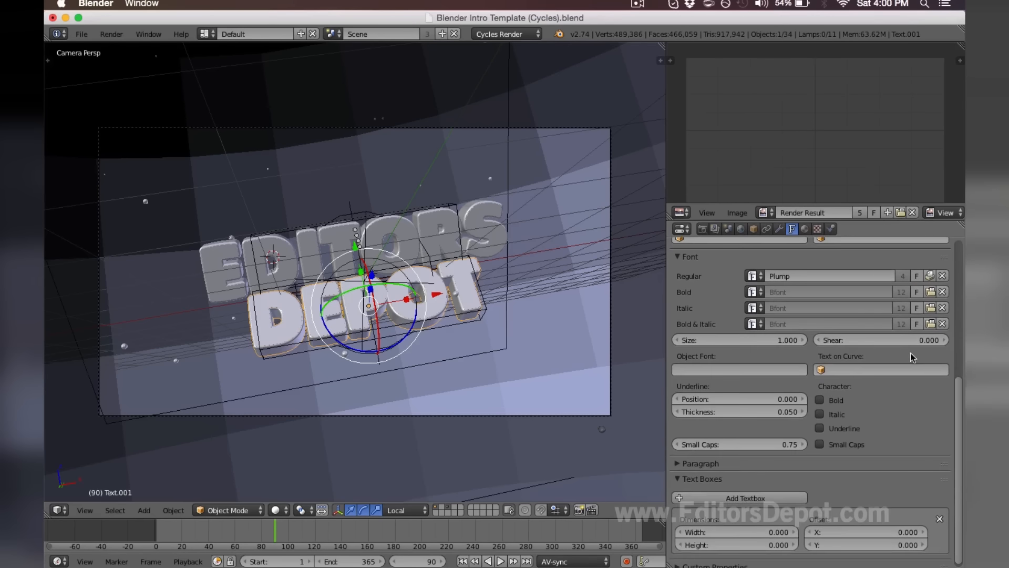
pyautogui.moveTo(383, 115)
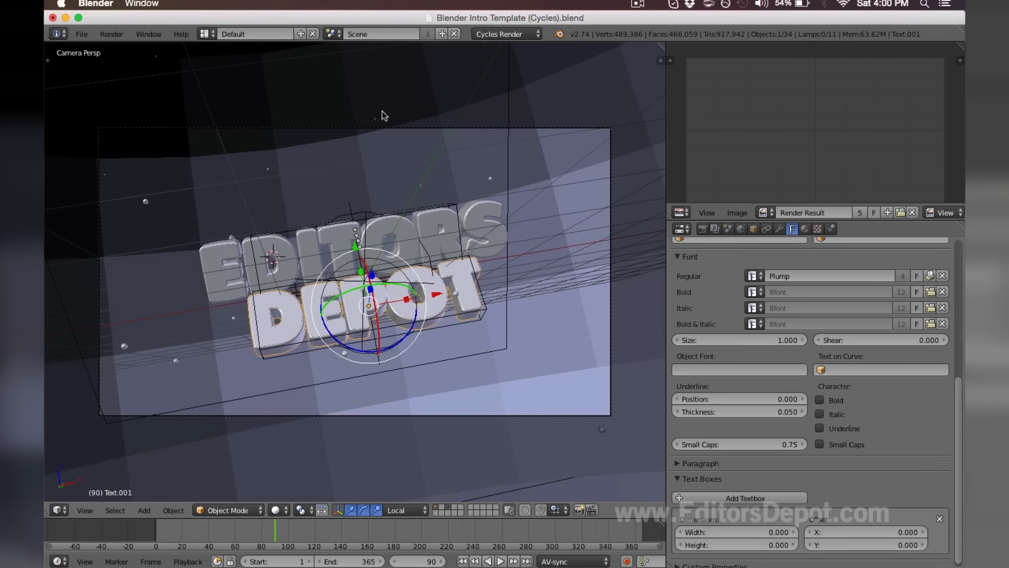
pyautogui.moveTo(702, 235)
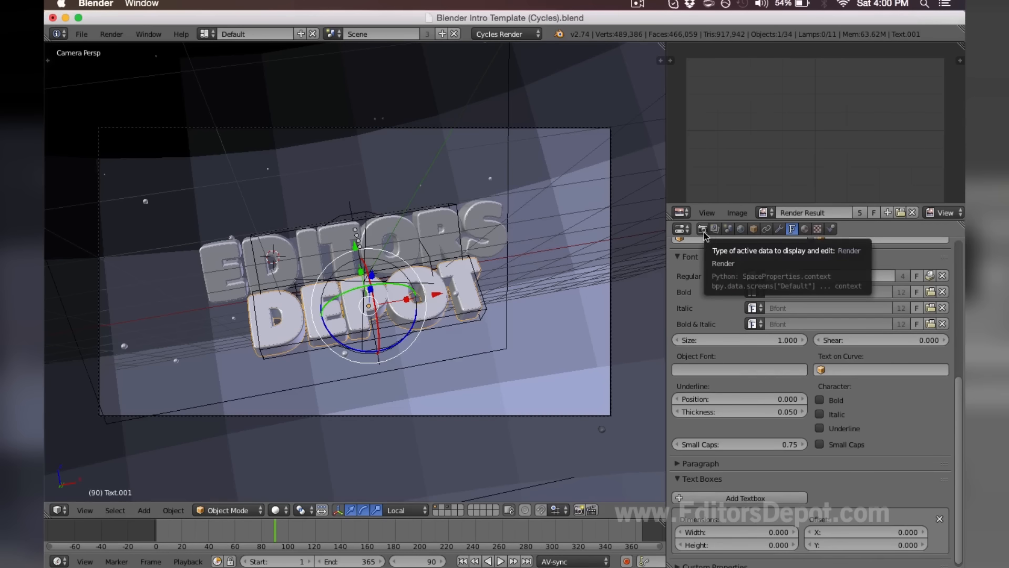
# Step: Set the render output format to QuickTime with H.264 video and AAC audio
pyautogui.click(702, 230)
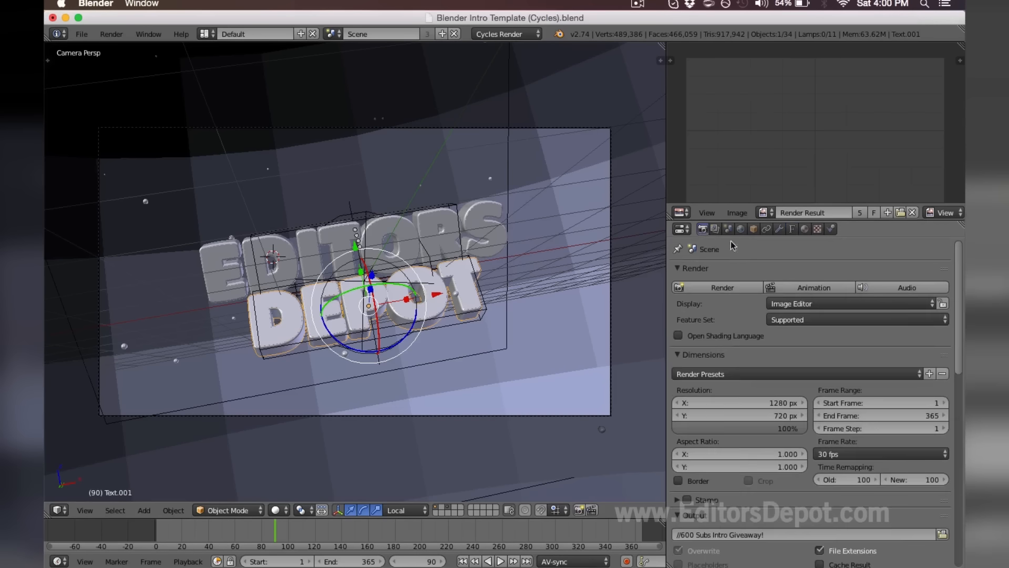
pyautogui.scroll(-3)
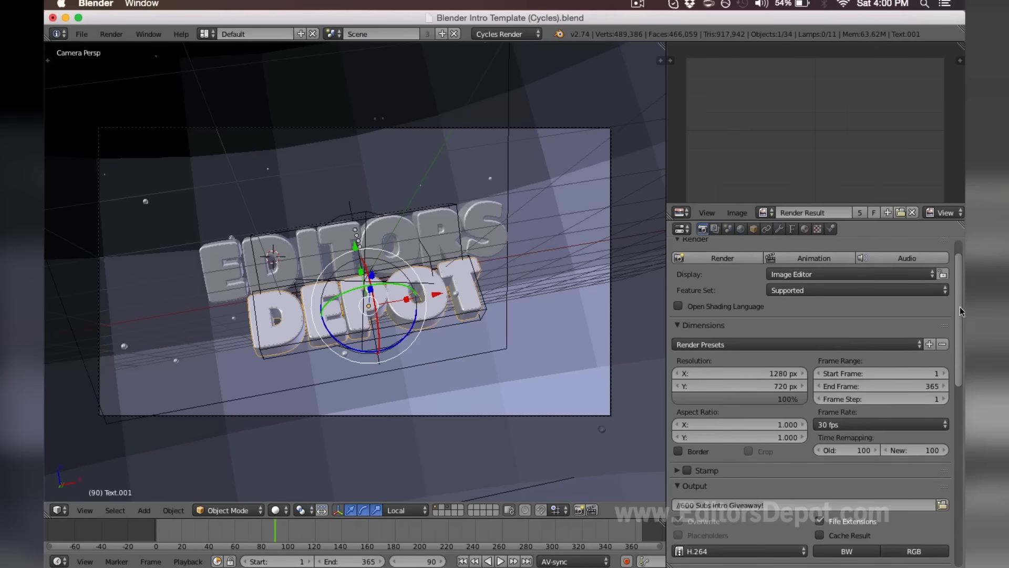
pyautogui.scroll(-3)
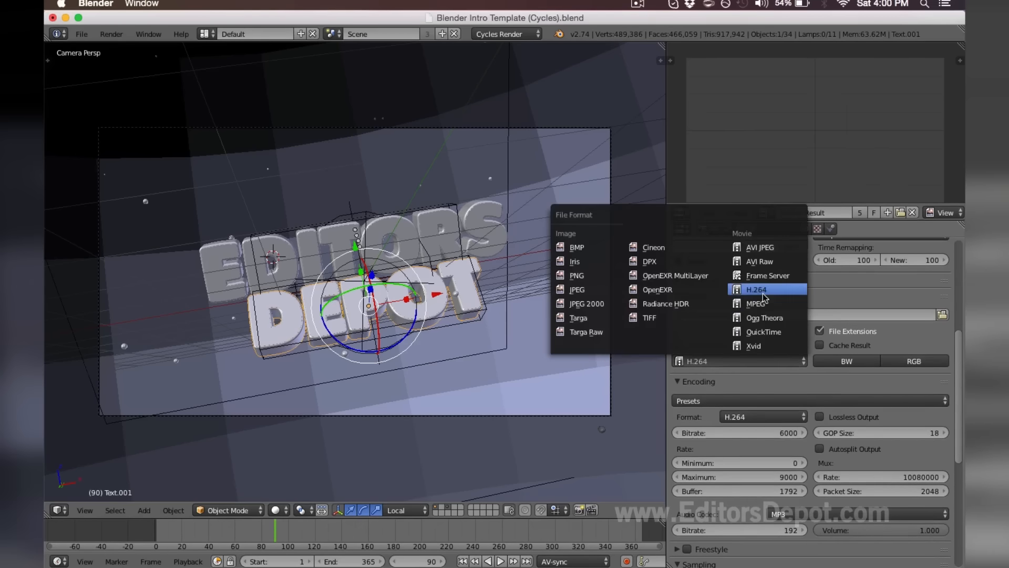
pyautogui.click(764, 331)
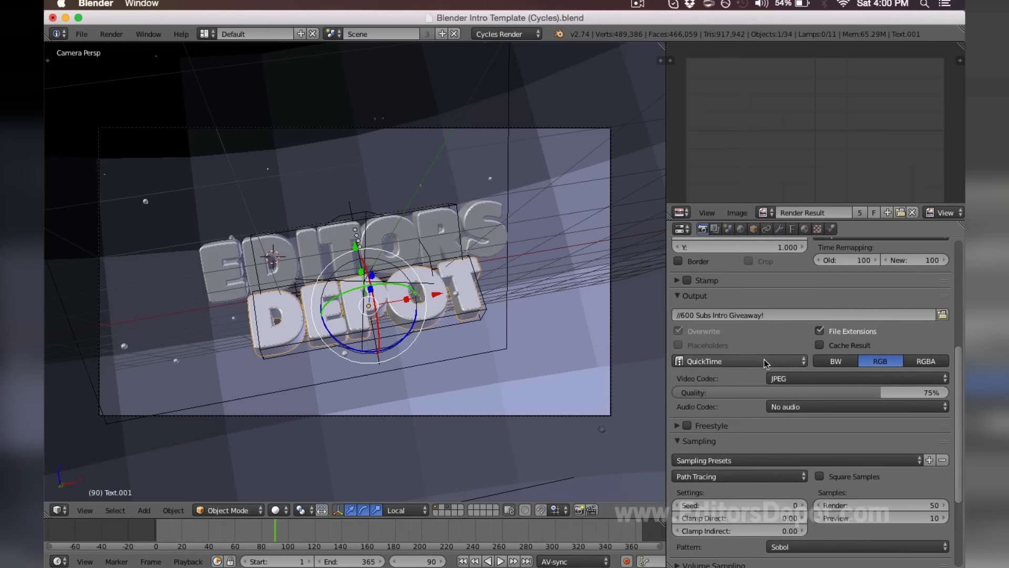
pyautogui.moveTo(833, 398)
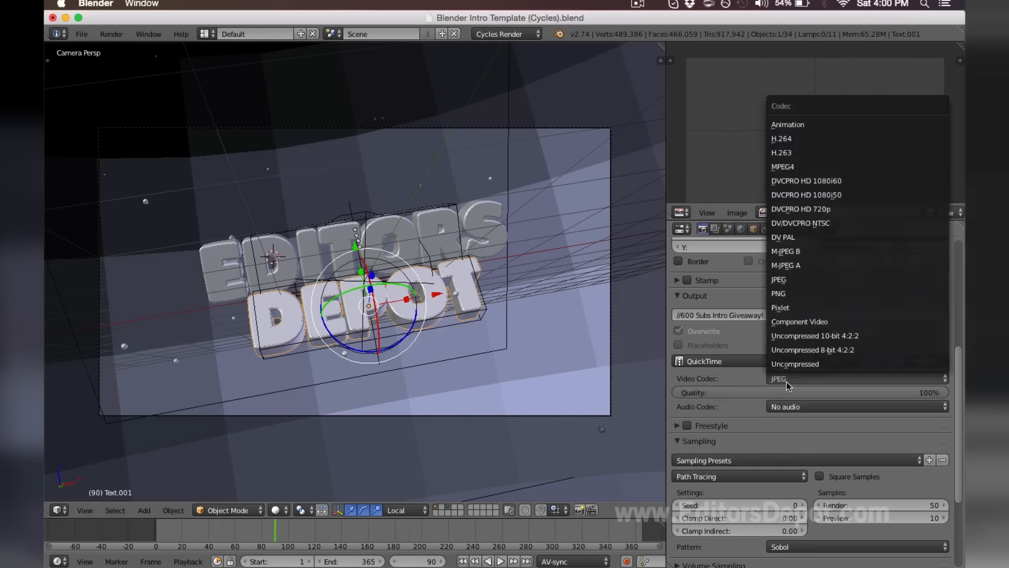
pyautogui.click(782, 139)
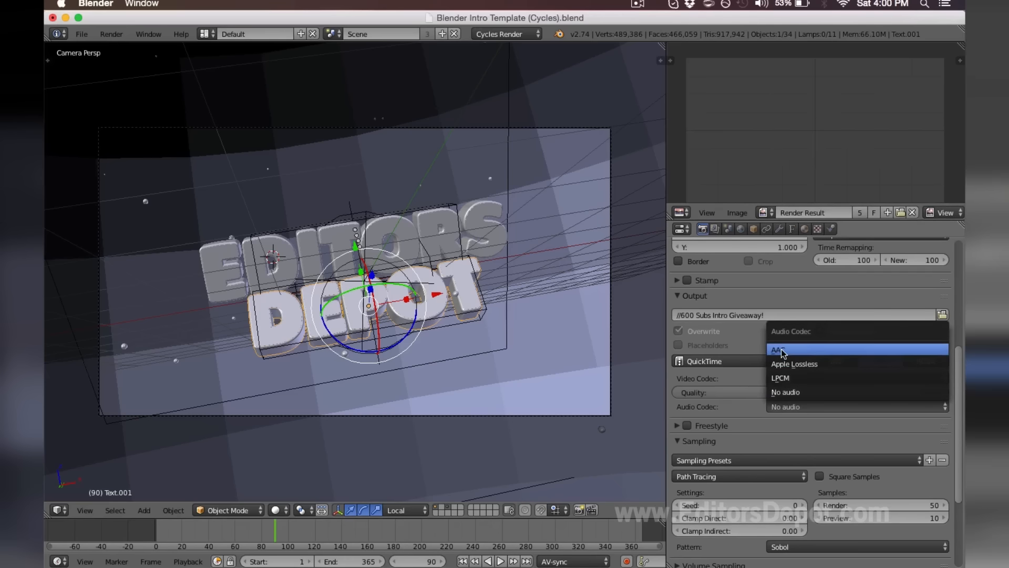
pyautogui.click(779, 350)
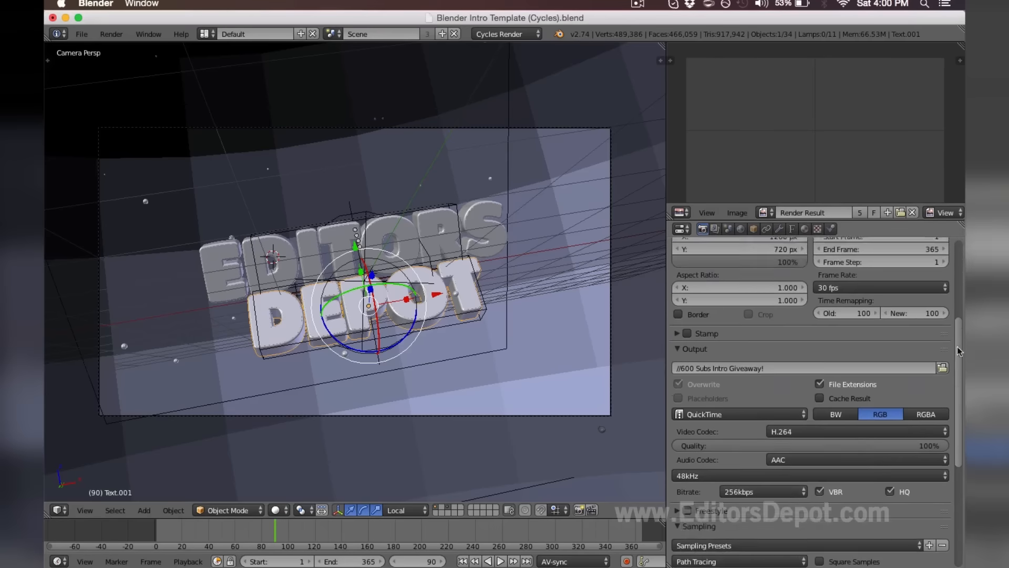
# Step: Collapse the Render panel so the Output settings are in view
pyautogui.scroll(-3)
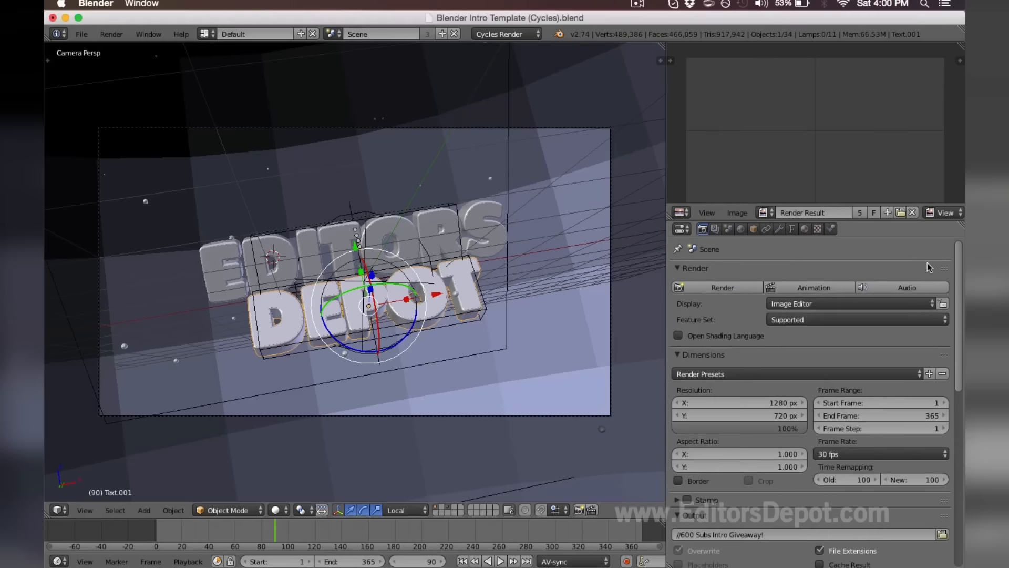
pyautogui.click(676, 268)
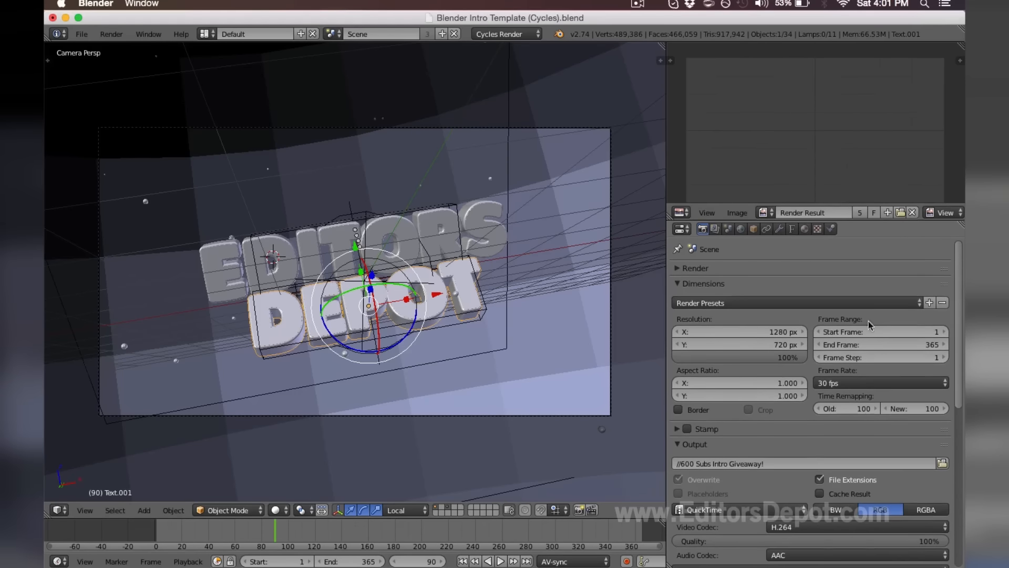
pyautogui.scroll(-3)
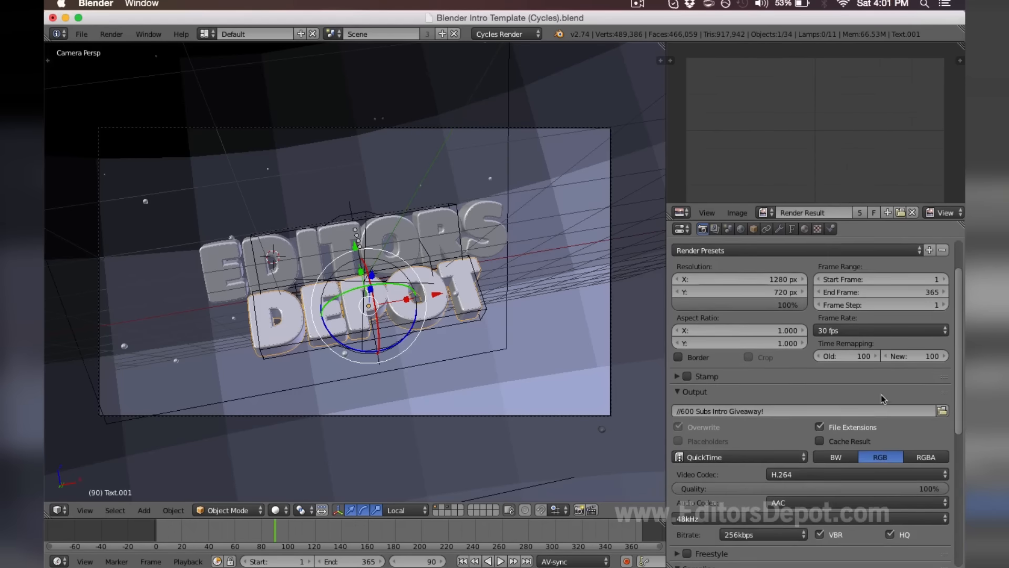
pyautogui.moveTo(942, 410)
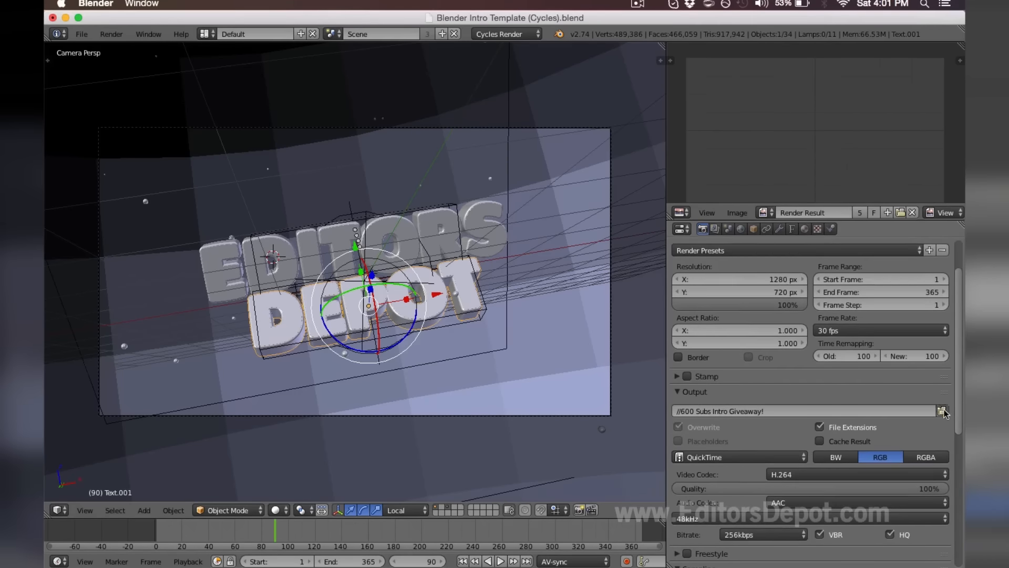
# Step: Set the render output folder to the Desktop, keeping '600 Subs Intro Giveaway!' as the file name
pyautogui.click(940, 410)
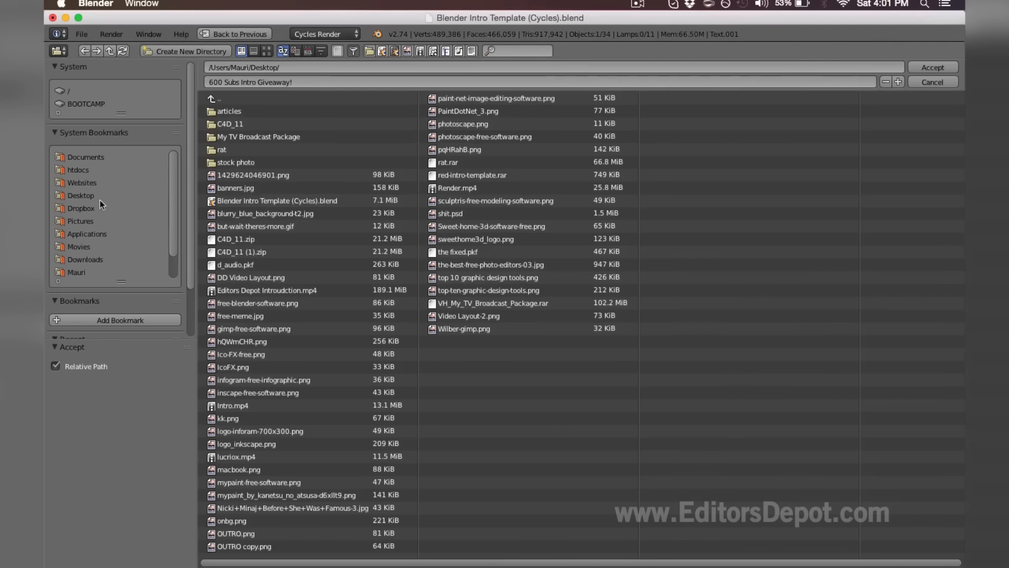
pyautogui.click(80, 196)
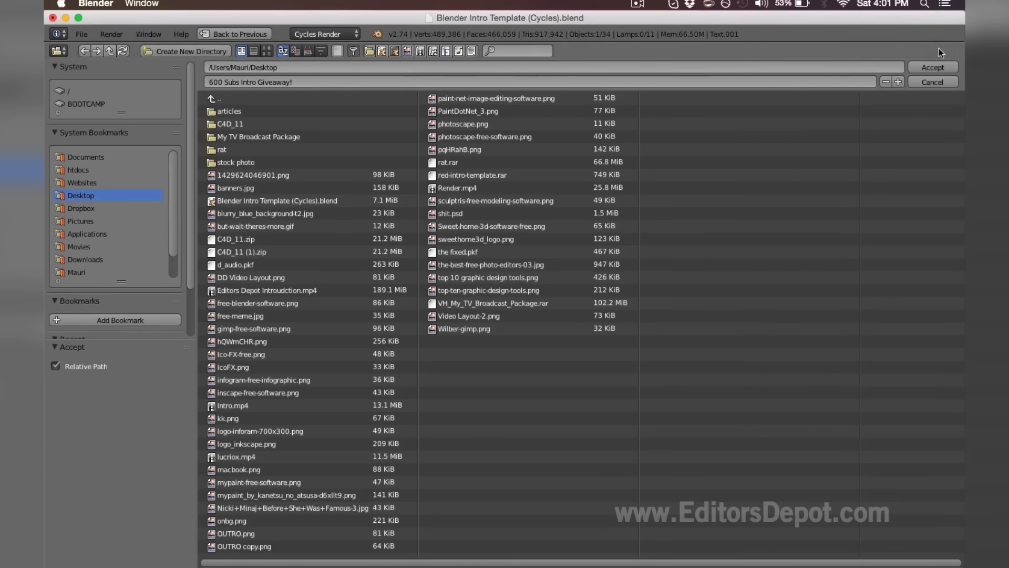
pyautogui.click(933, 82)
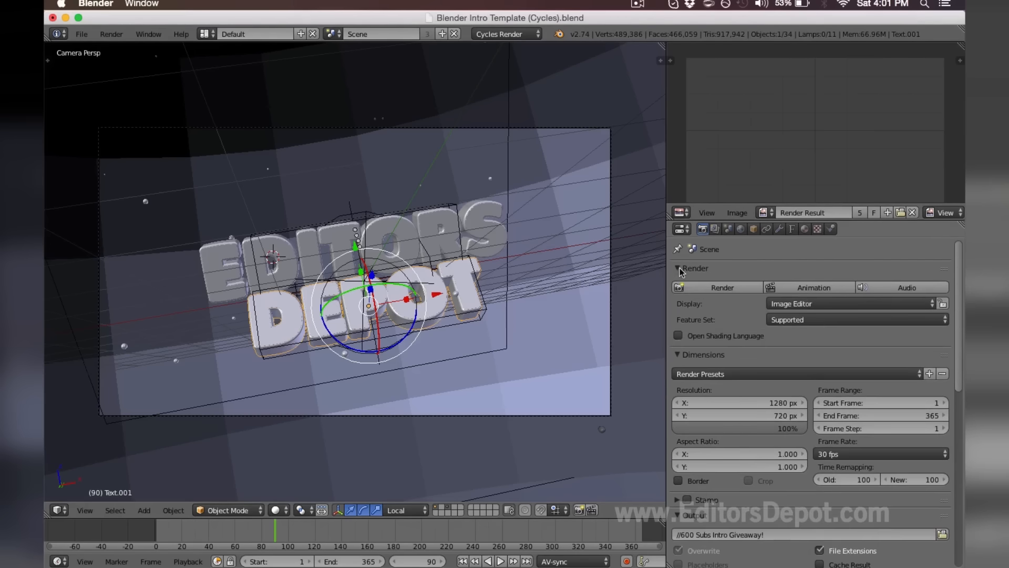
pyautogui.moveTo(799, 292)
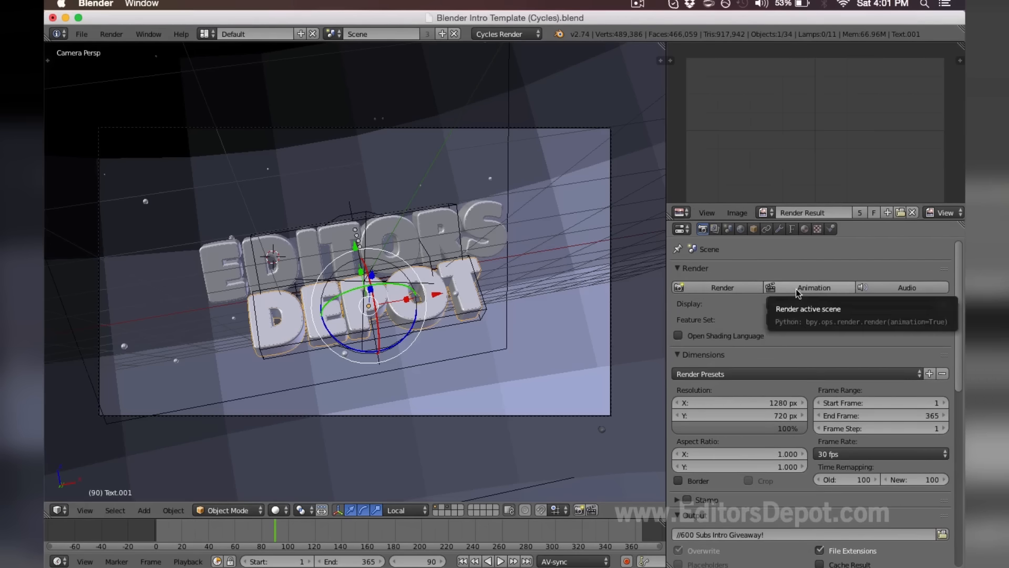